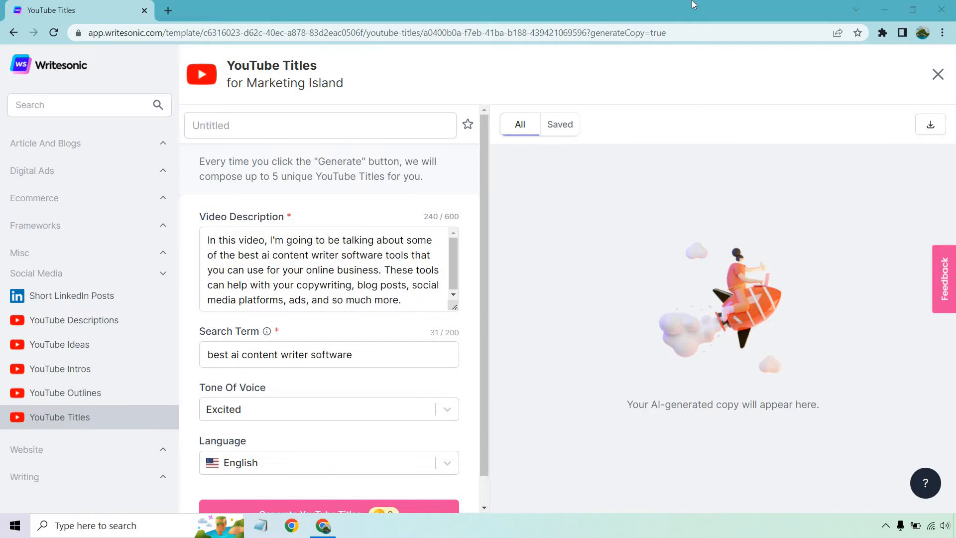
mouse_move(111, 421)
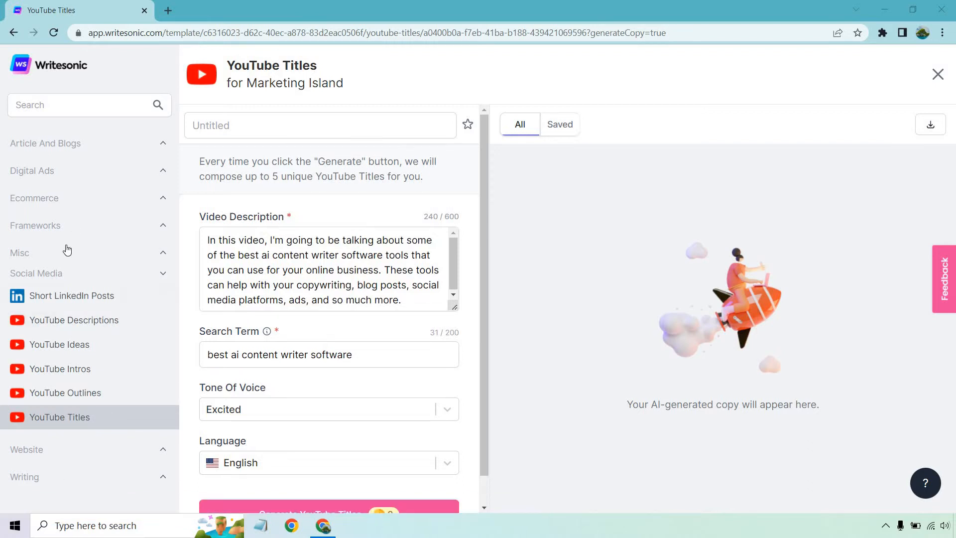
mouse_move(305, 207)
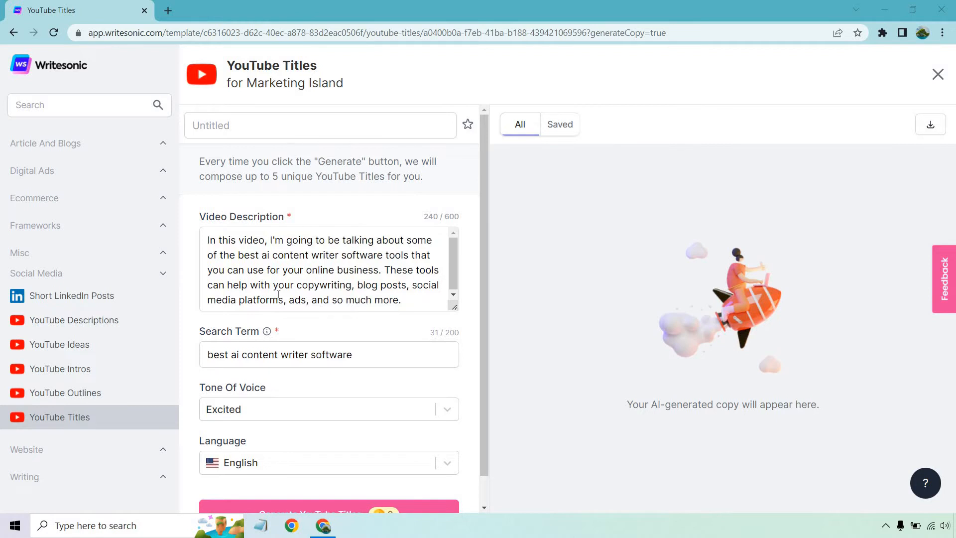
mouse_move(460, 186)
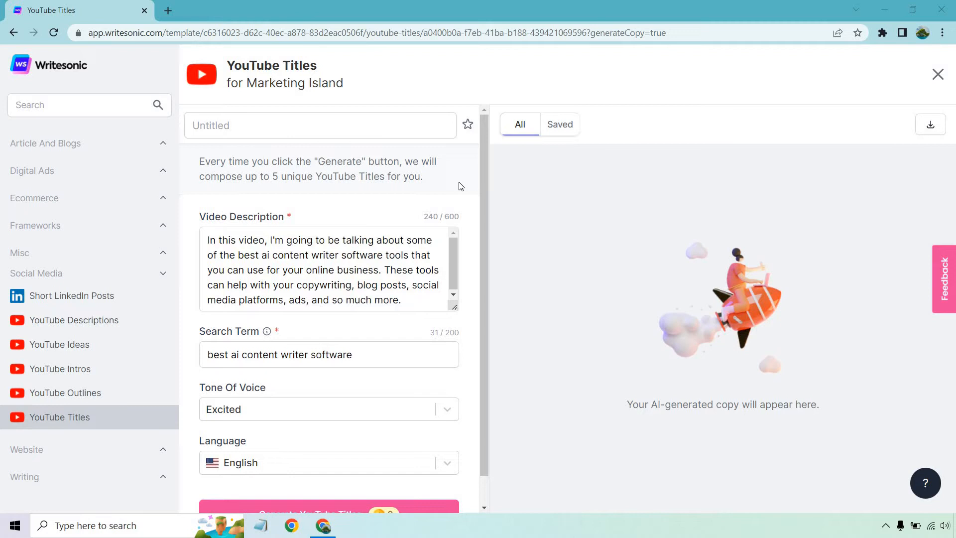
mouse_move(424, 348)
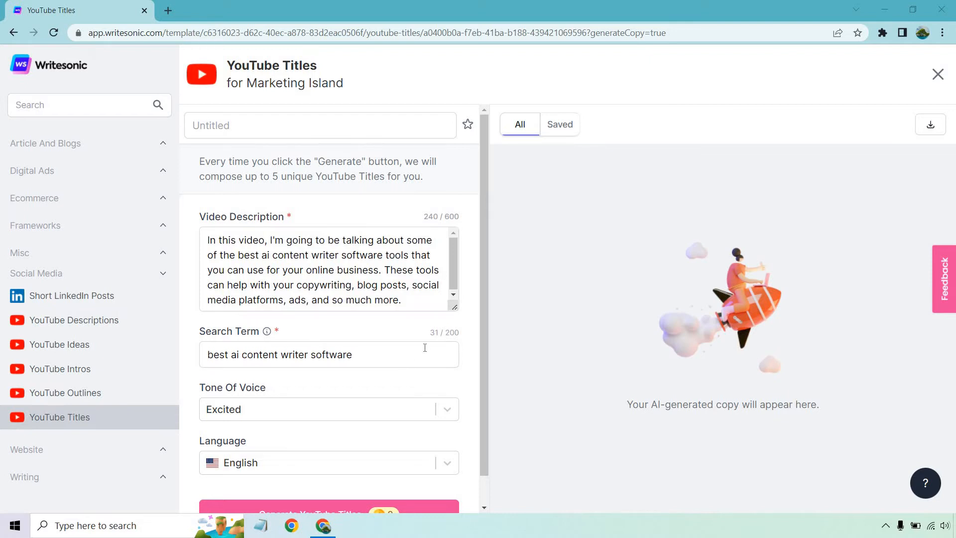
mouse_move(429, 309)
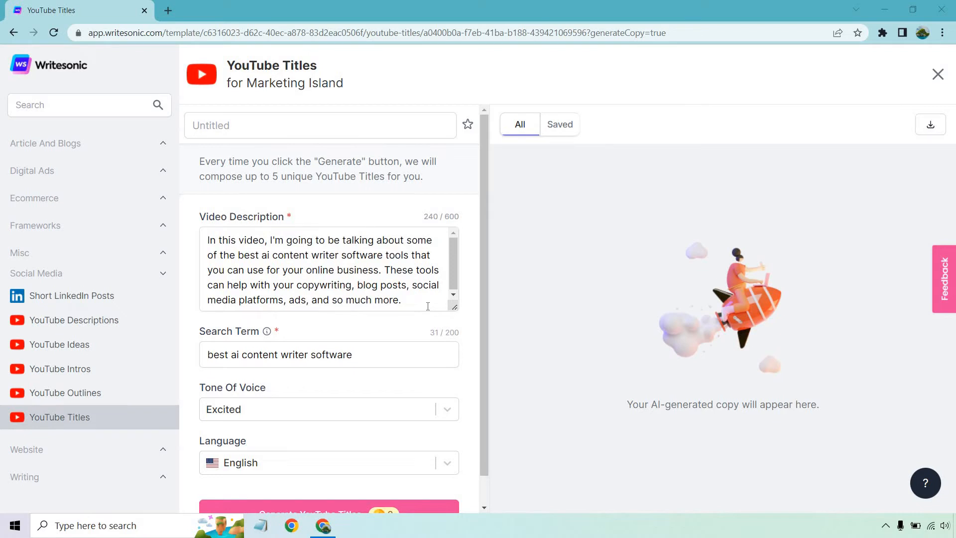
Change the YouTube Titles tone of voice from Excited to Witty
click(329, 409)
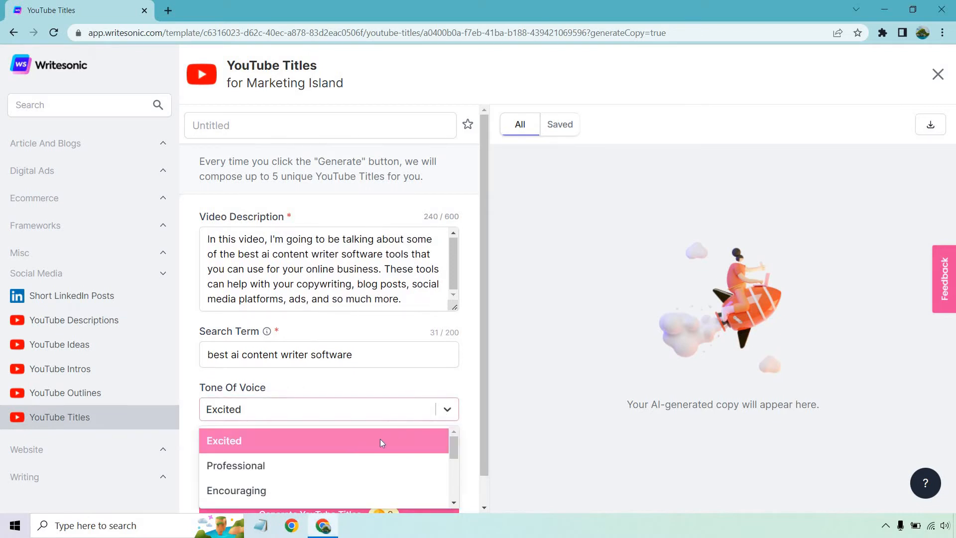
scroll(down, 3)
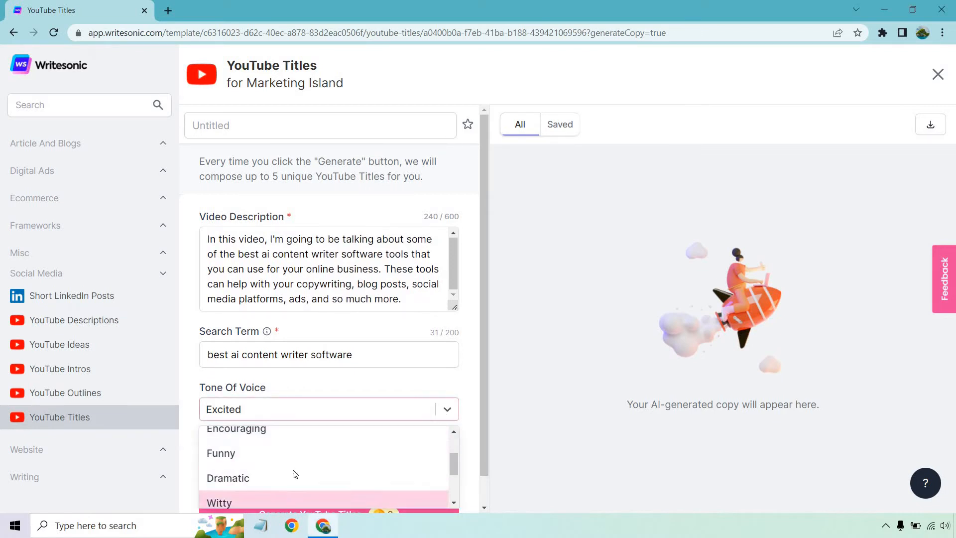
click(219, 502)
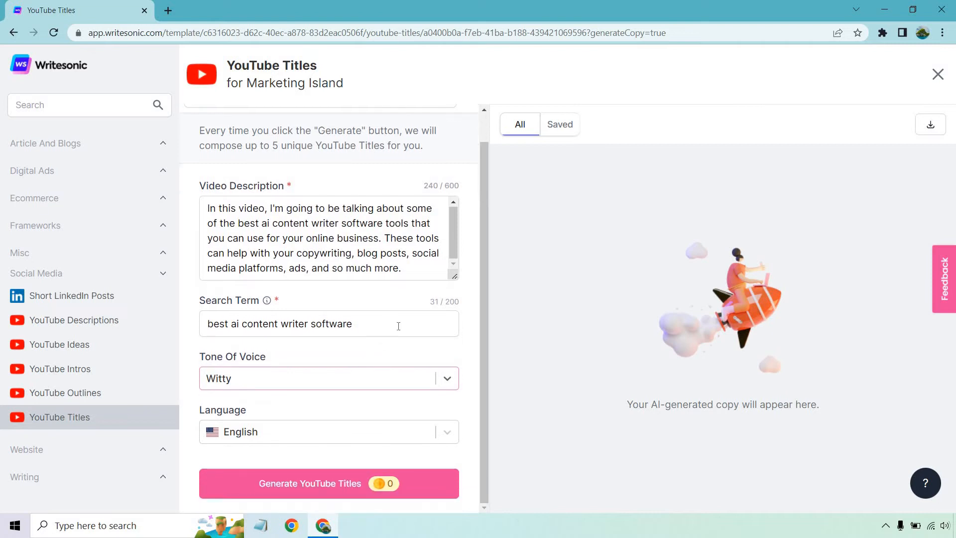
mouse_move(466, 402)
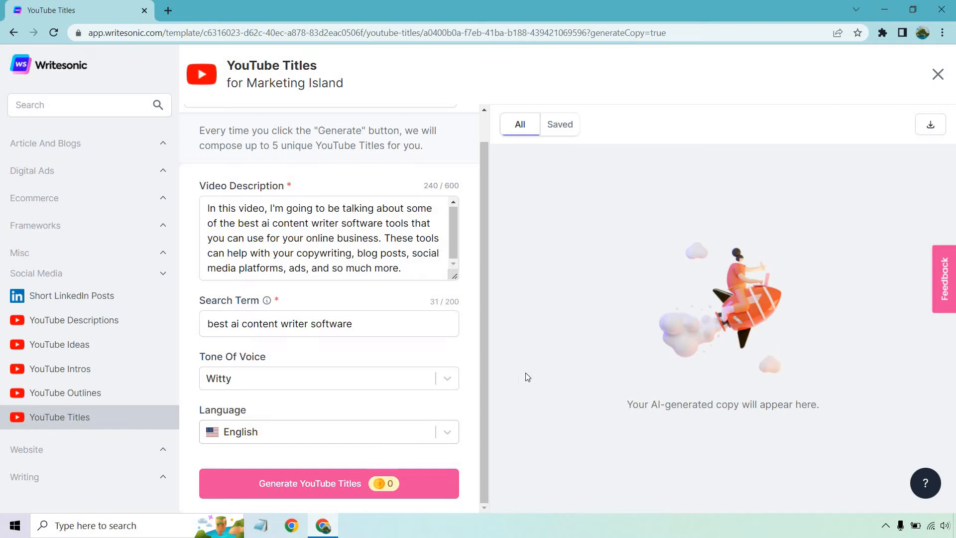
mouse_move(548, 401)
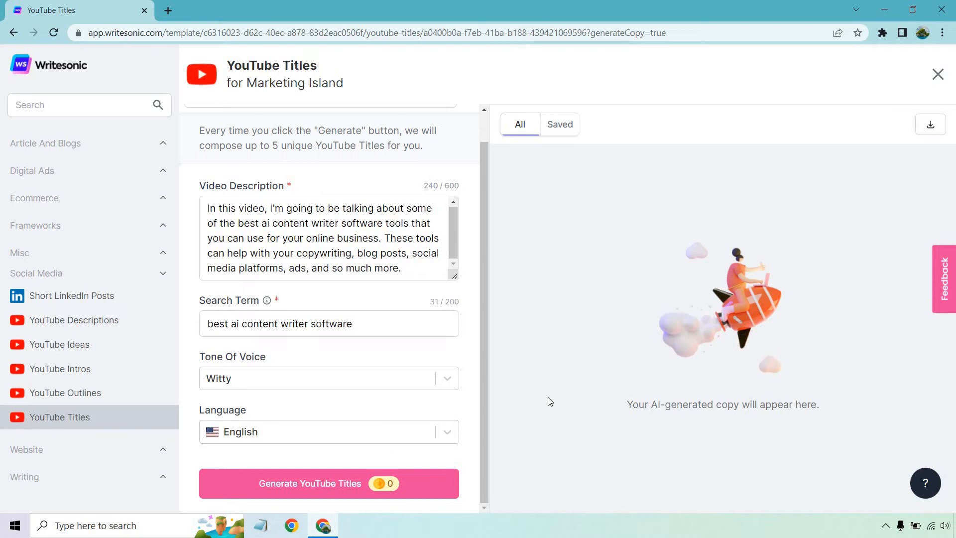
mouse_move(357, 483)
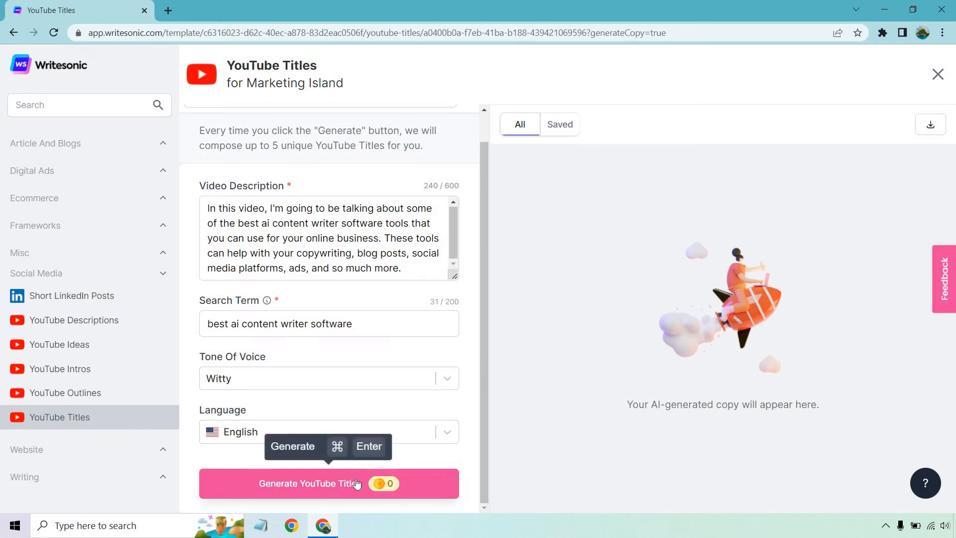
Generate title suggestions for the AI content writer video and select suggested title text
click(329, 483)
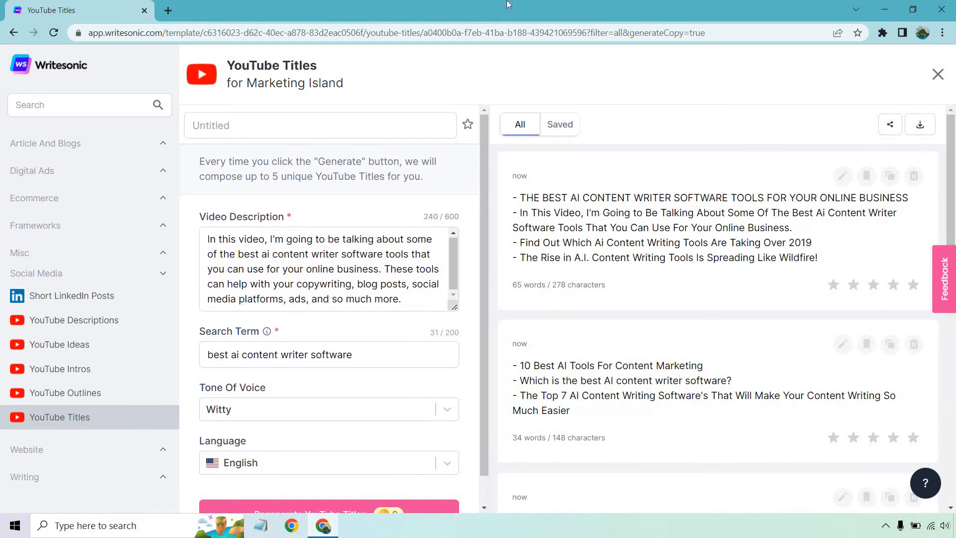
scroll(down, 3)
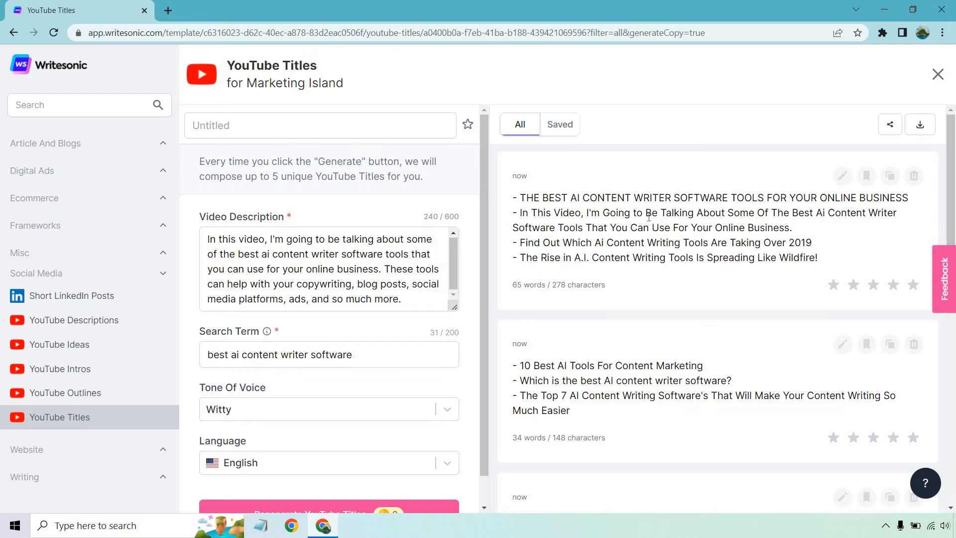
mouse_move(493, 196)
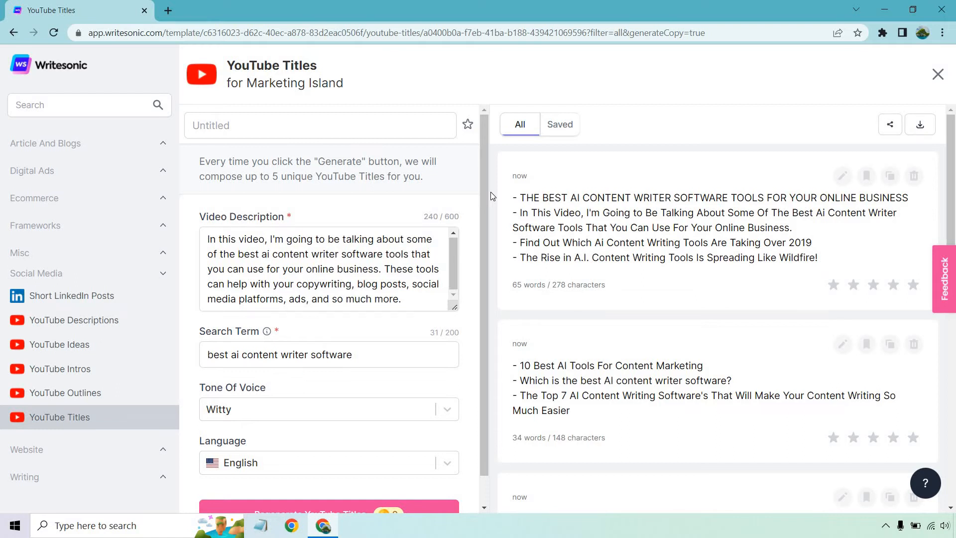
double_click(781, 228)
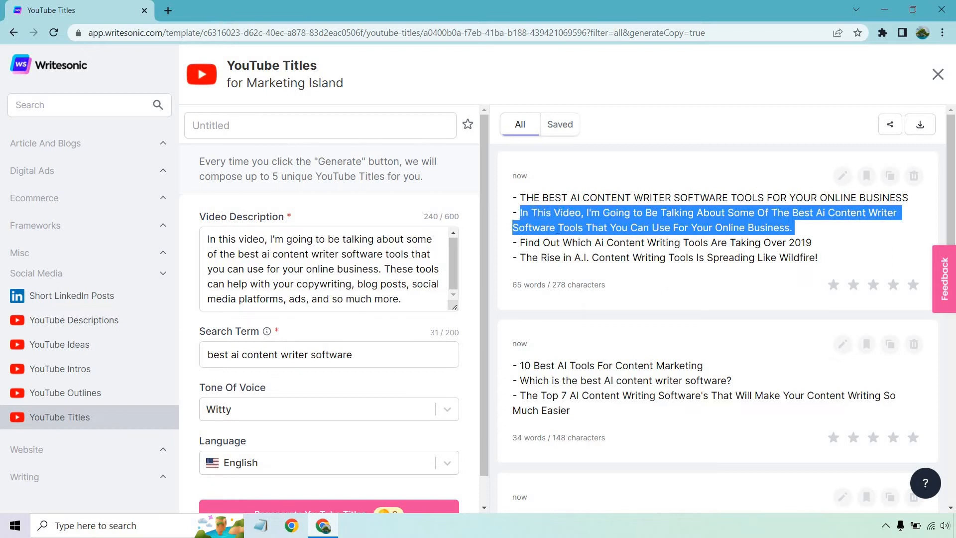
click(493, 250)
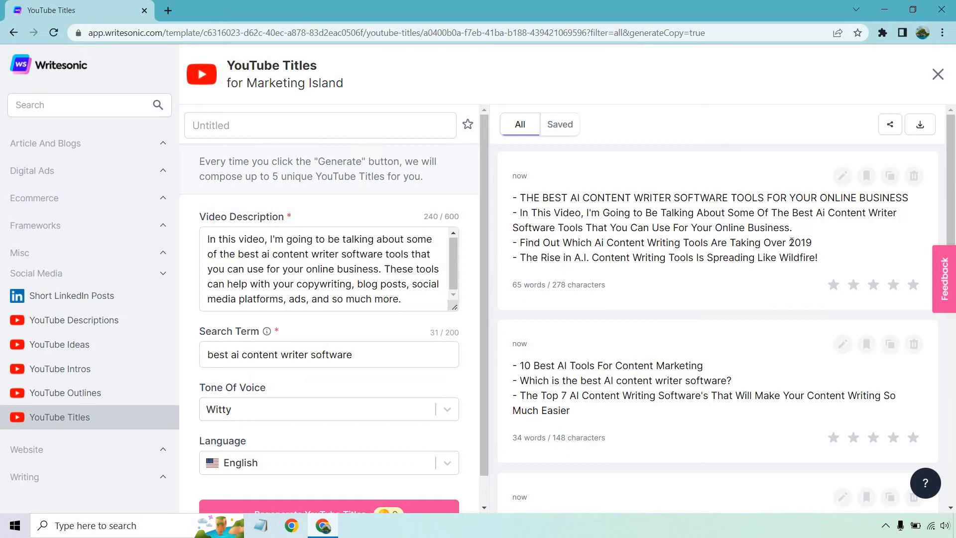
double_click(799, 243)
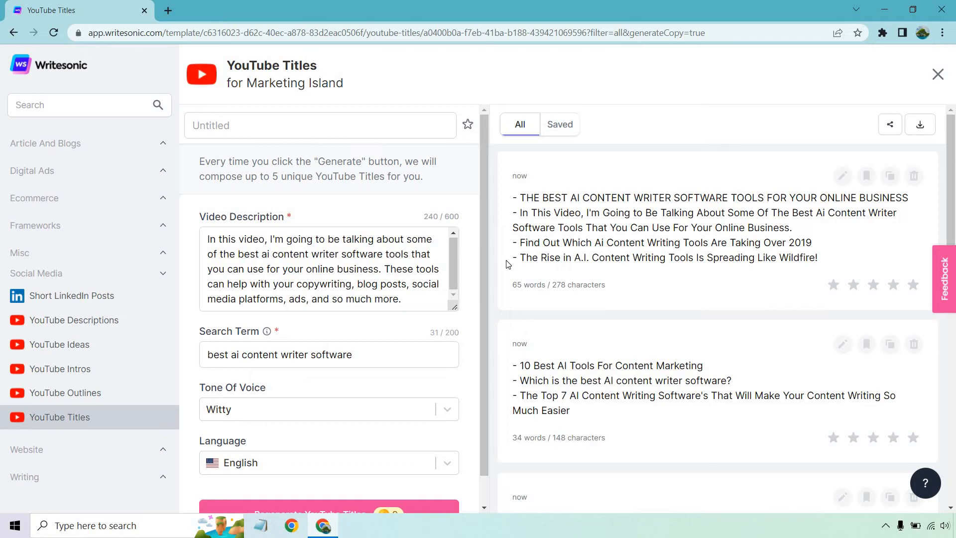
mouse_move(599, 324)
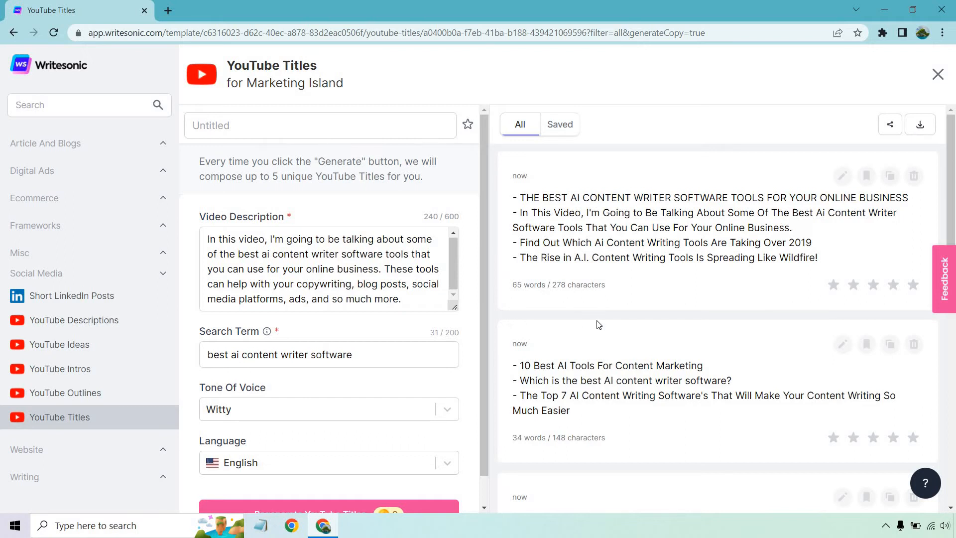
scroll(down, 3)
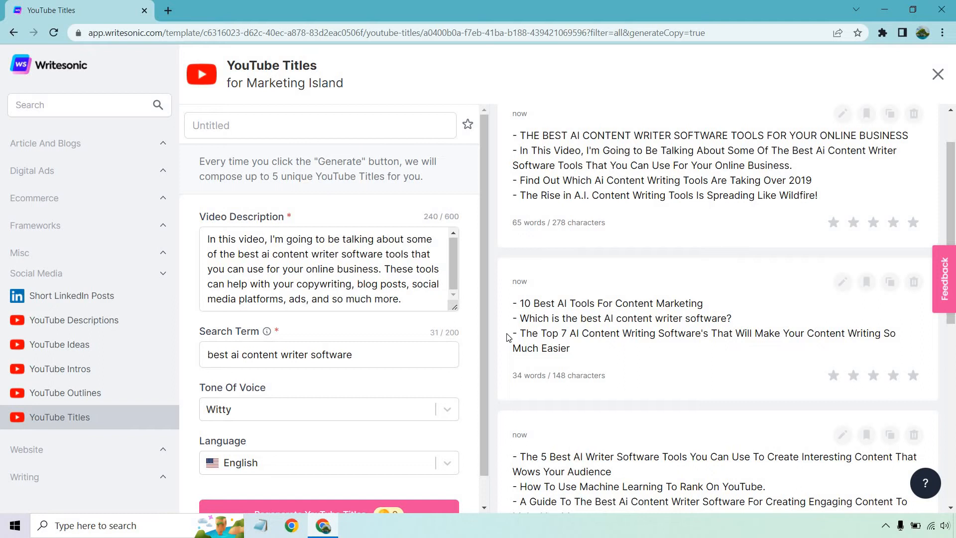
mouse_move(579, 352)
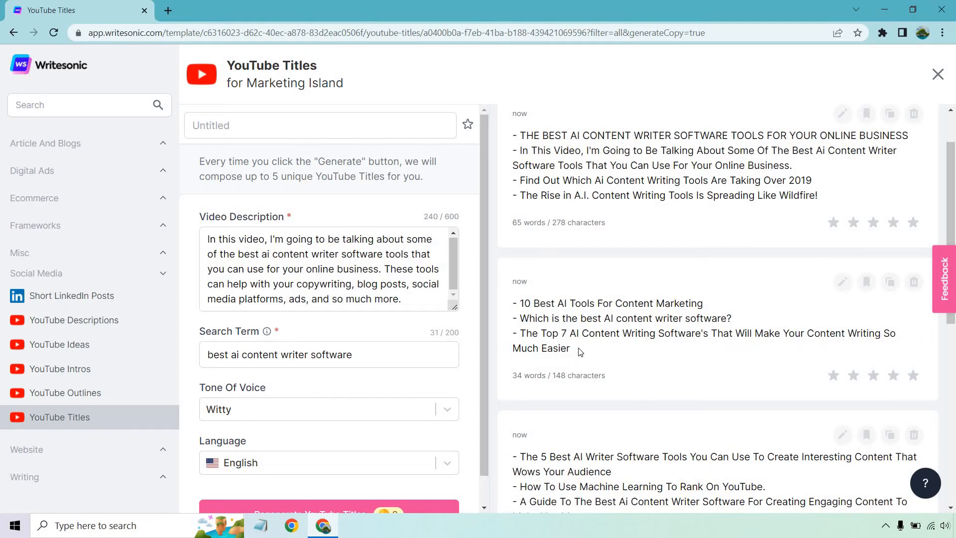
scroll(down, 3)
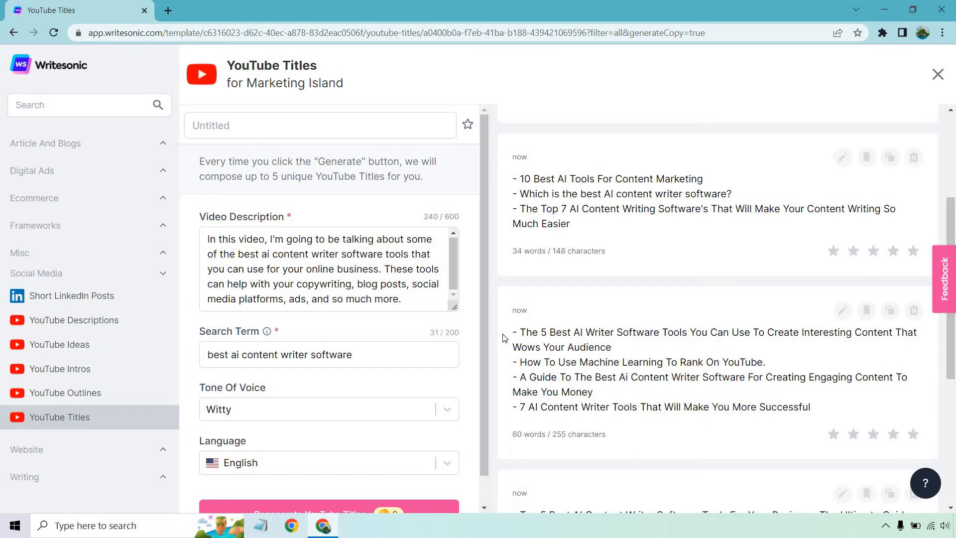
mouse_move(504, 361)
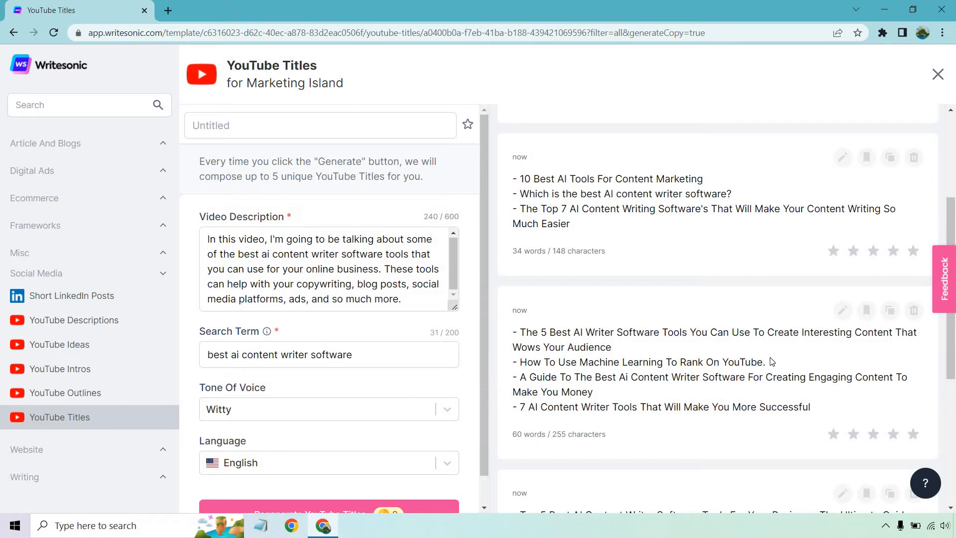
drag(541, 362, 770, 361)
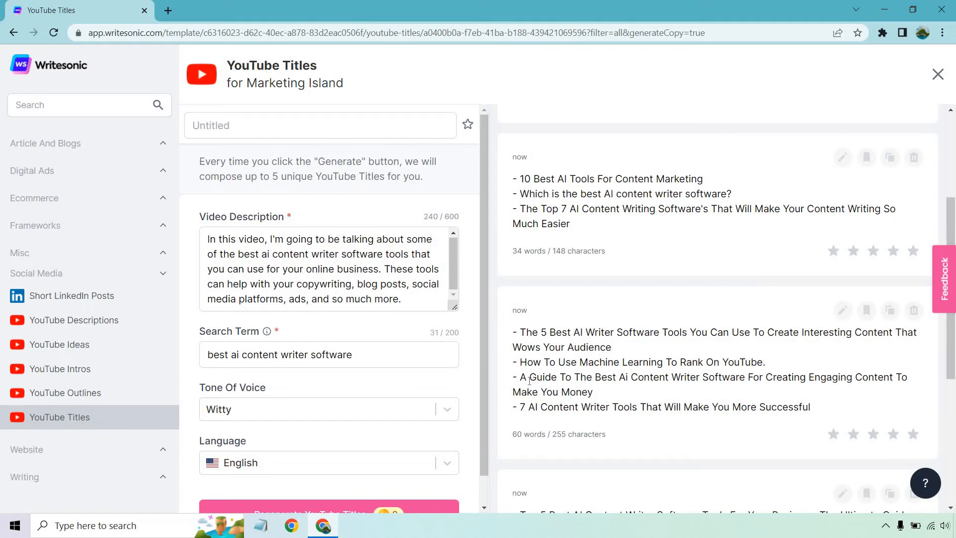
drag(520, 377, 719, 377)
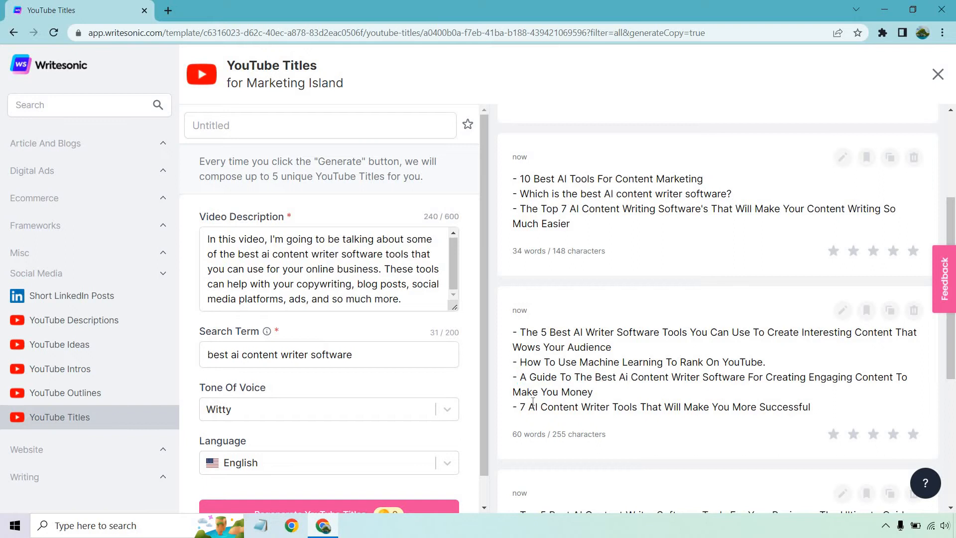
mouse_move(638, 343)
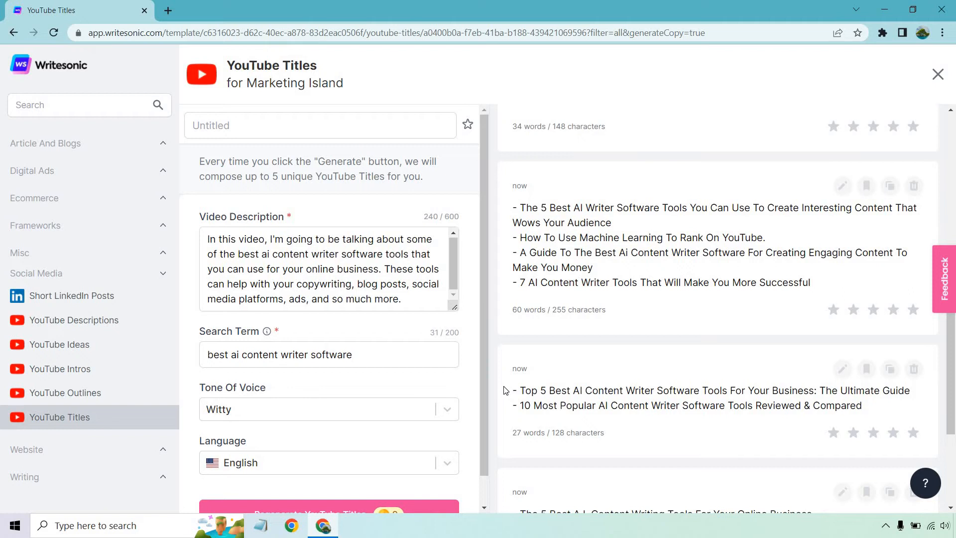
mouse_move(631, 307)
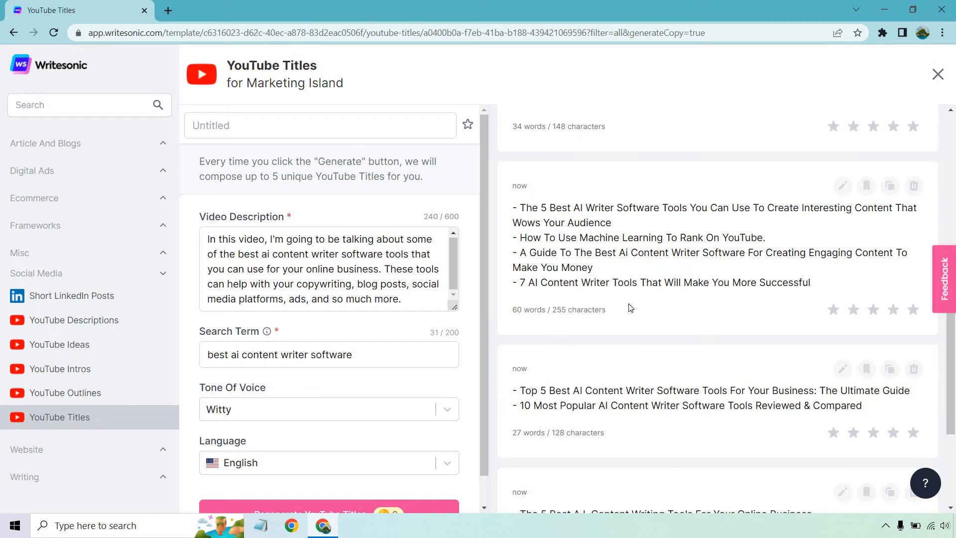
scroll(down, 3)
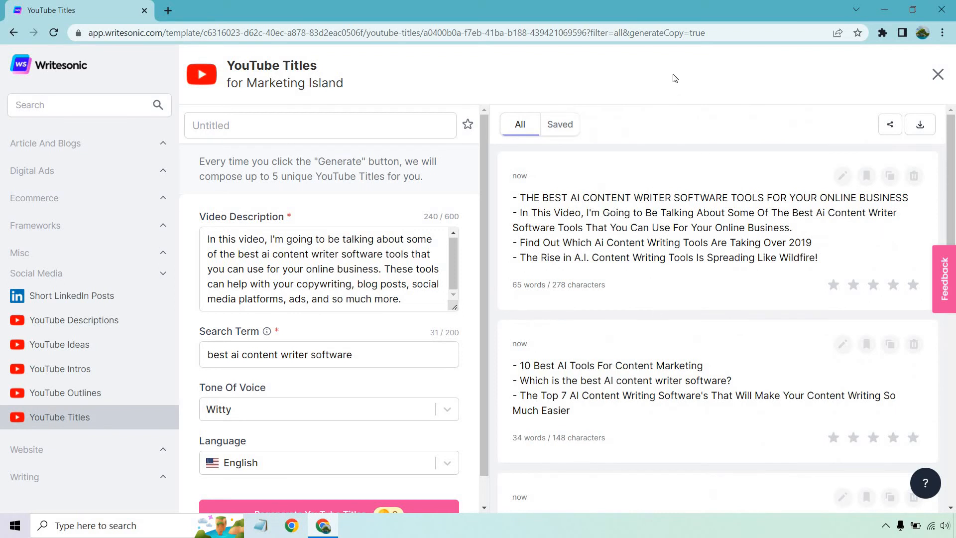
mouse_move(668, 79)
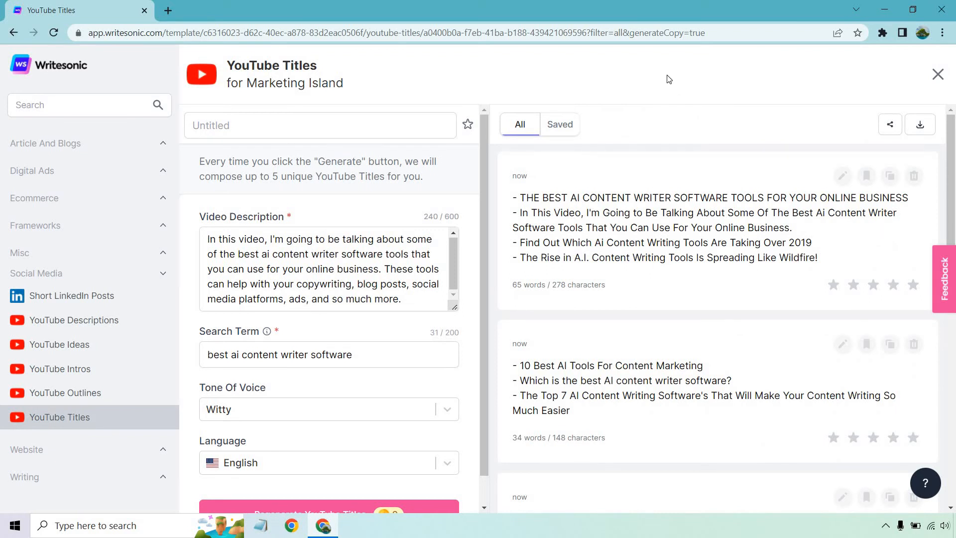
mouse_move(675, 84)
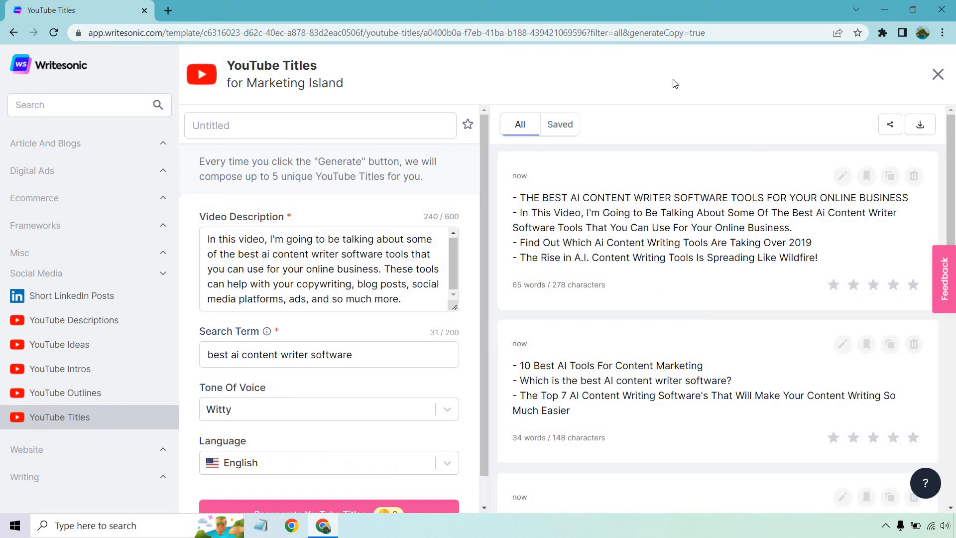
drag(535, 213, 792, 228)
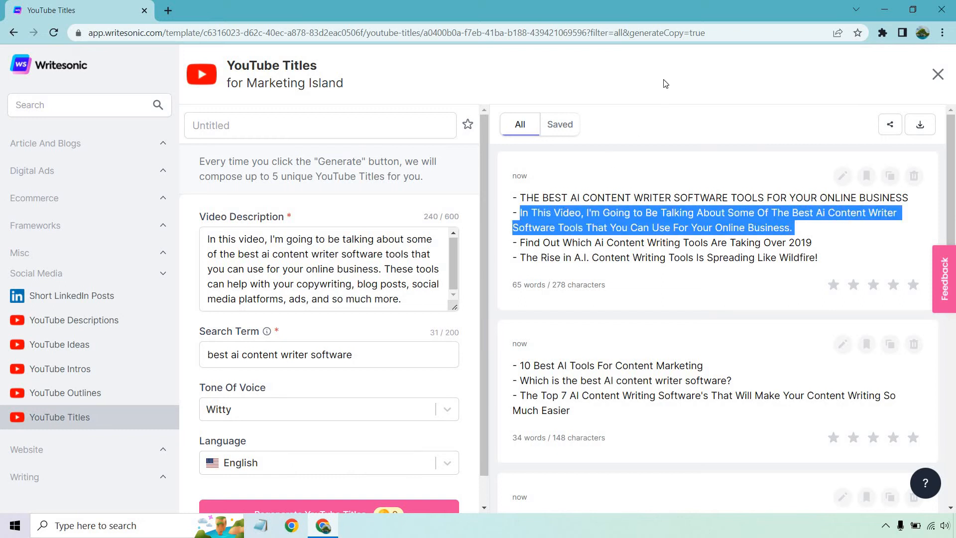
mouse_move(674, 80)
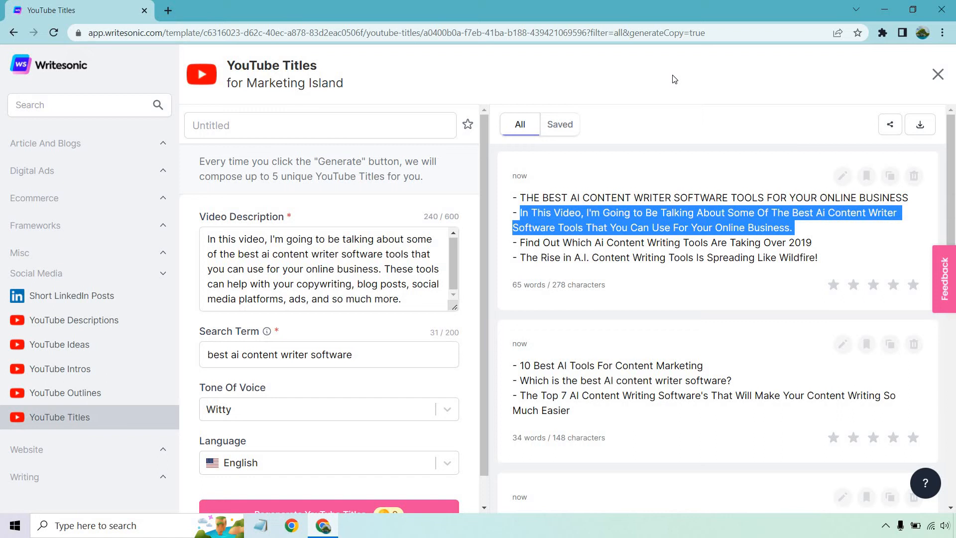
mouse_move(668, 79)
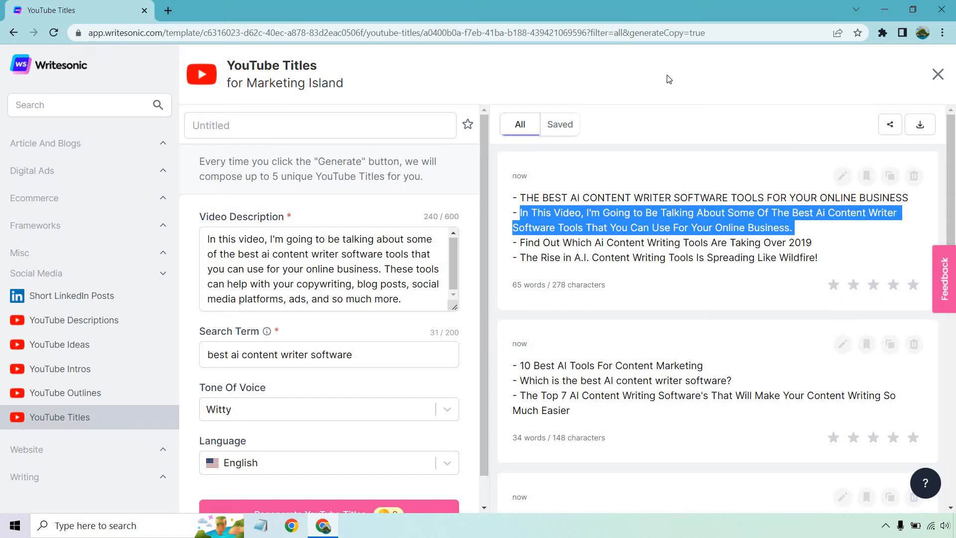
click(671, 255)
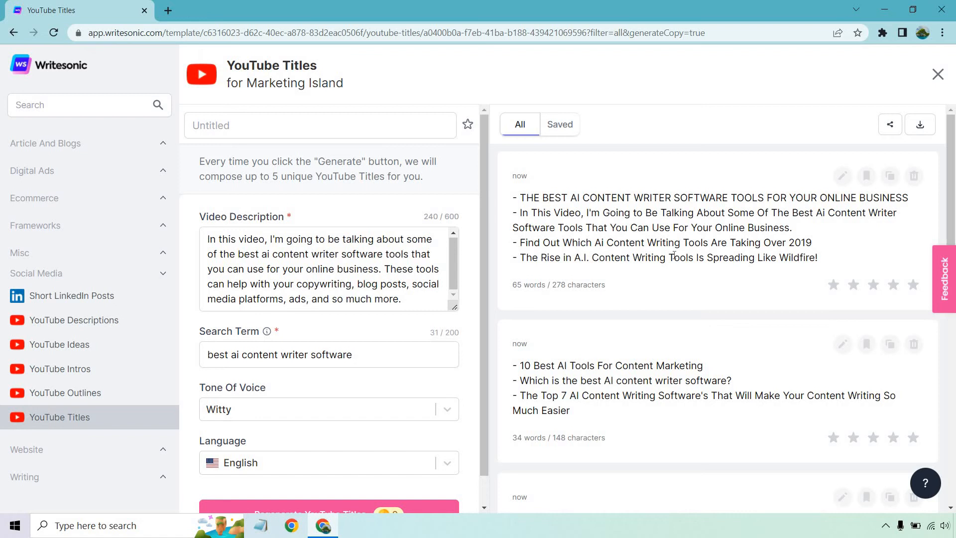
mouse_move(613, 97)
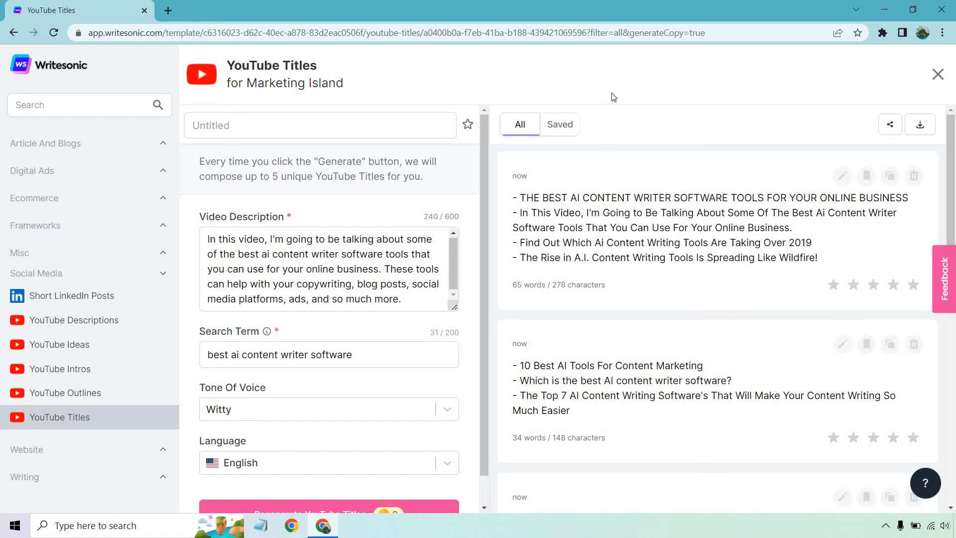
mouse_move(638, 92)
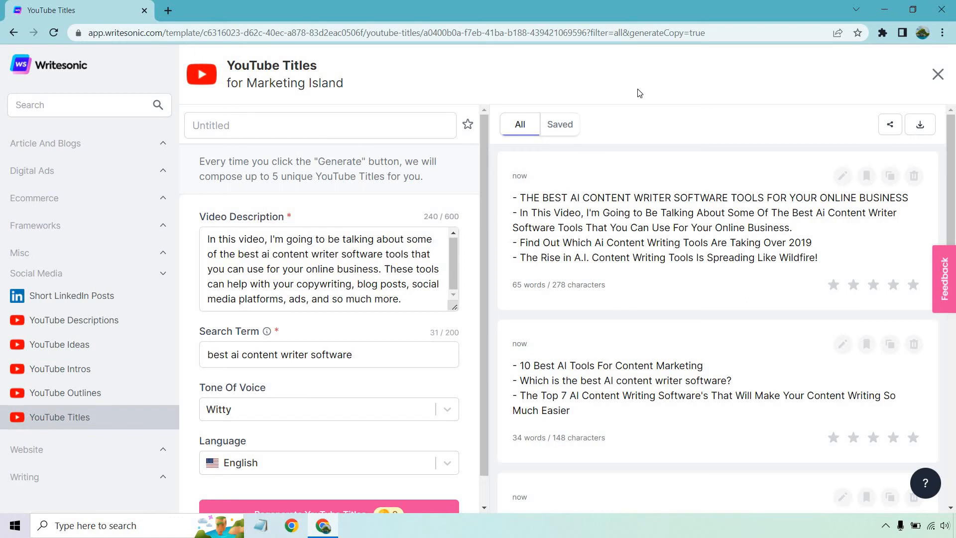